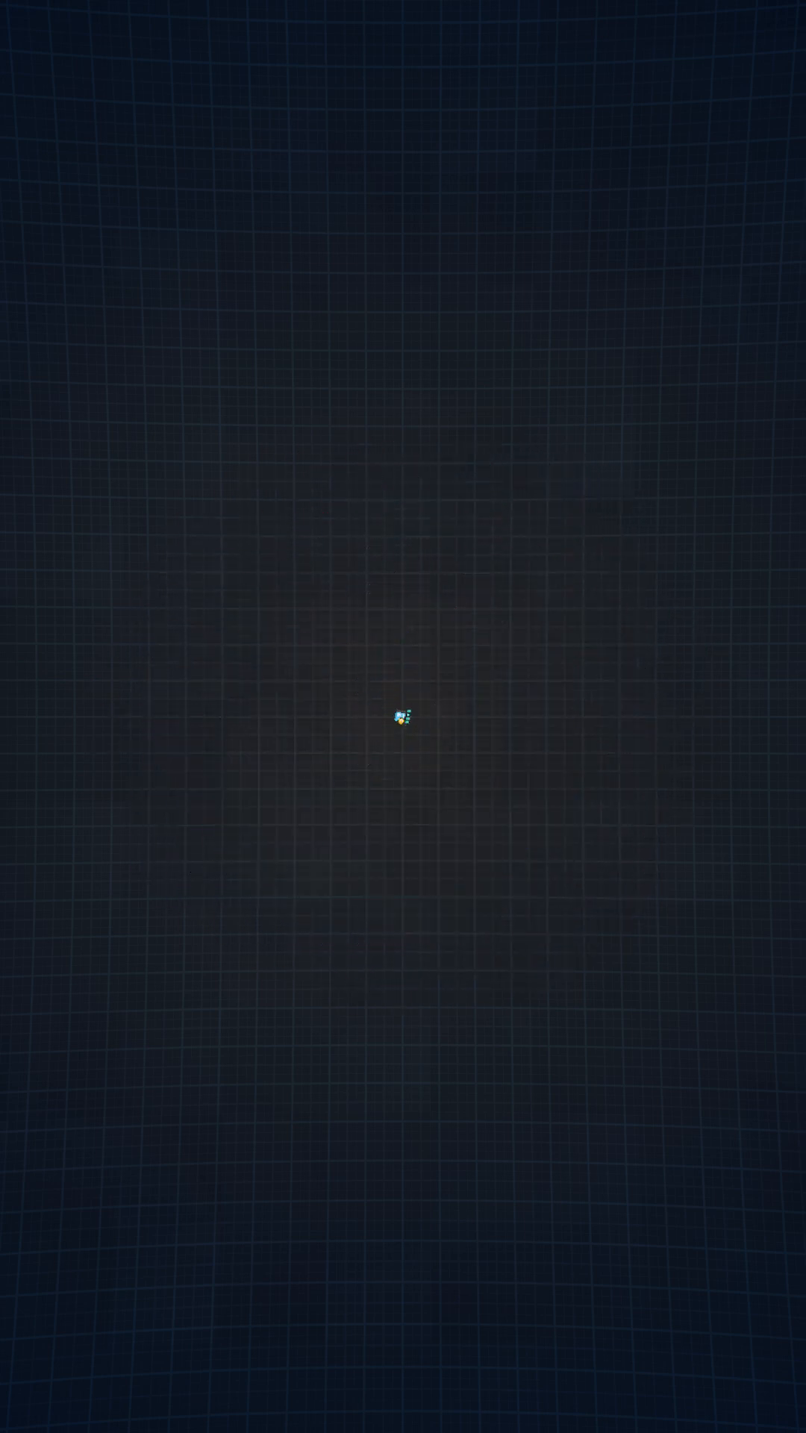
click(398, 718)
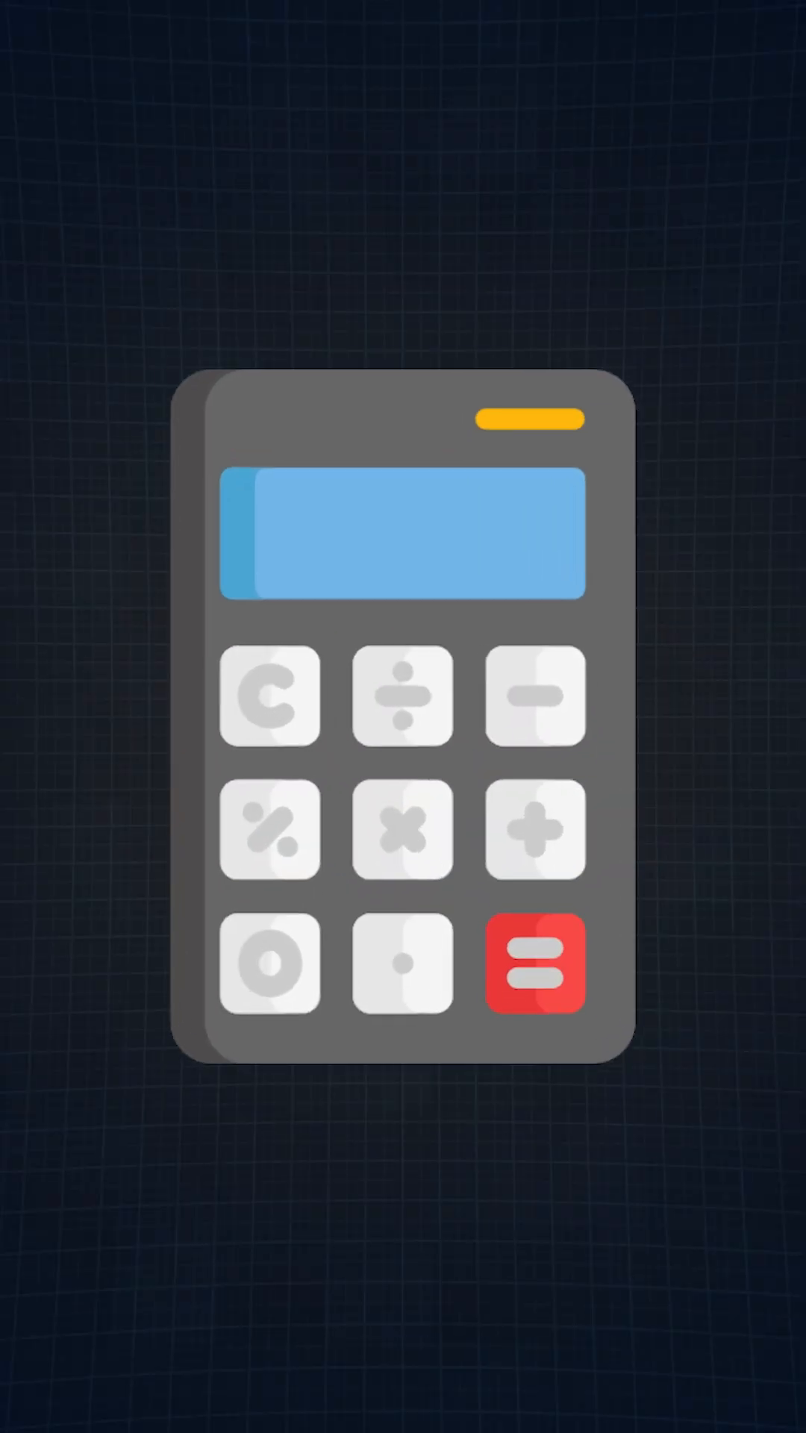